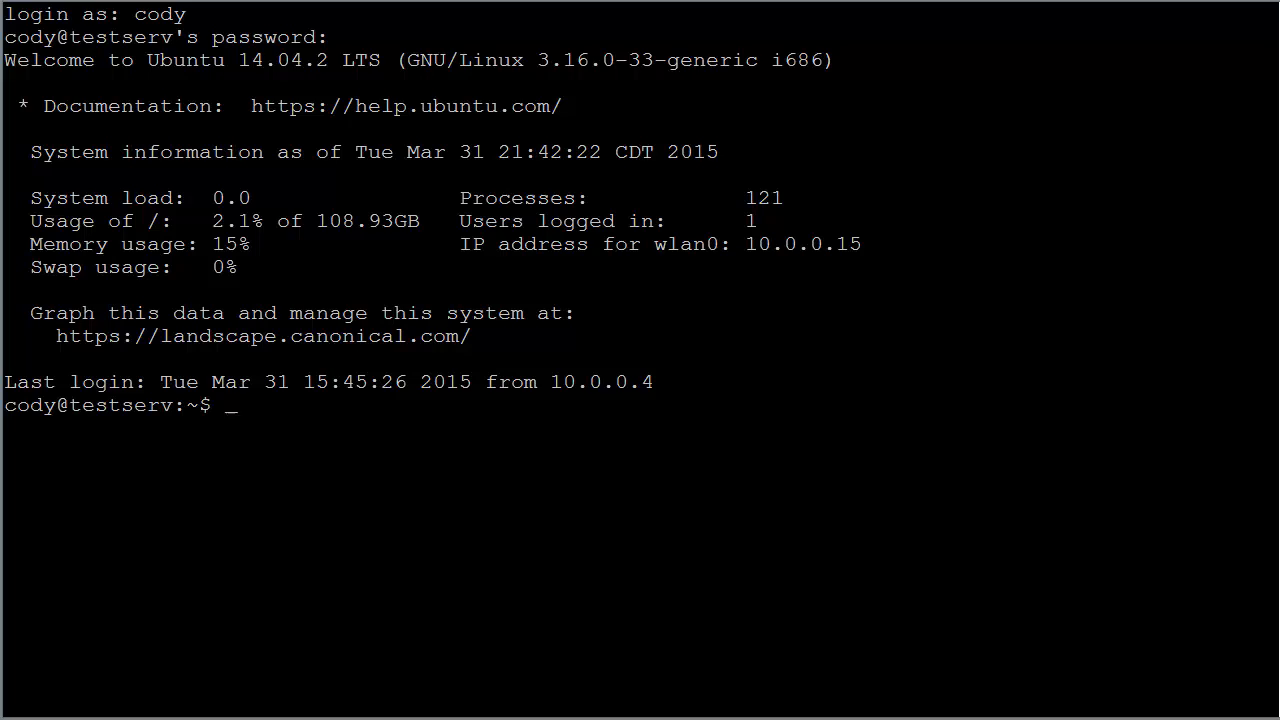
Step: Compose the command sudo apt-get install links at the bash prompt without running it yet
text(l)
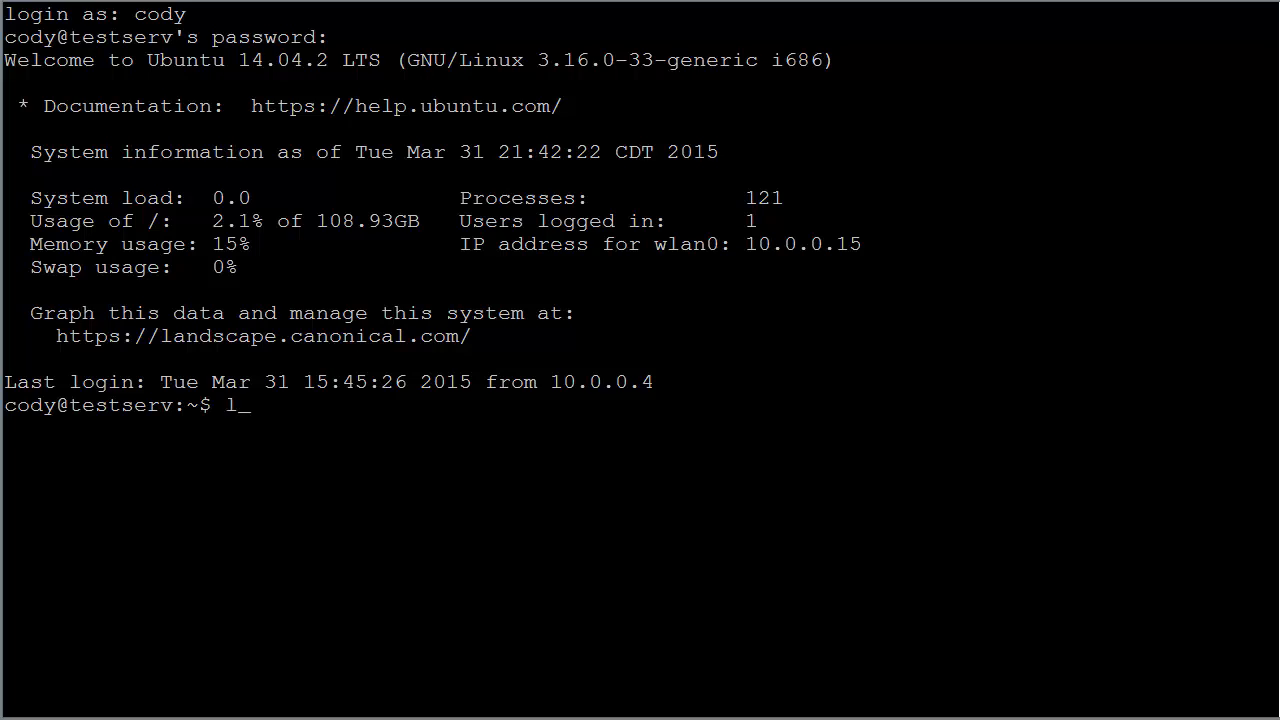
text(inks)
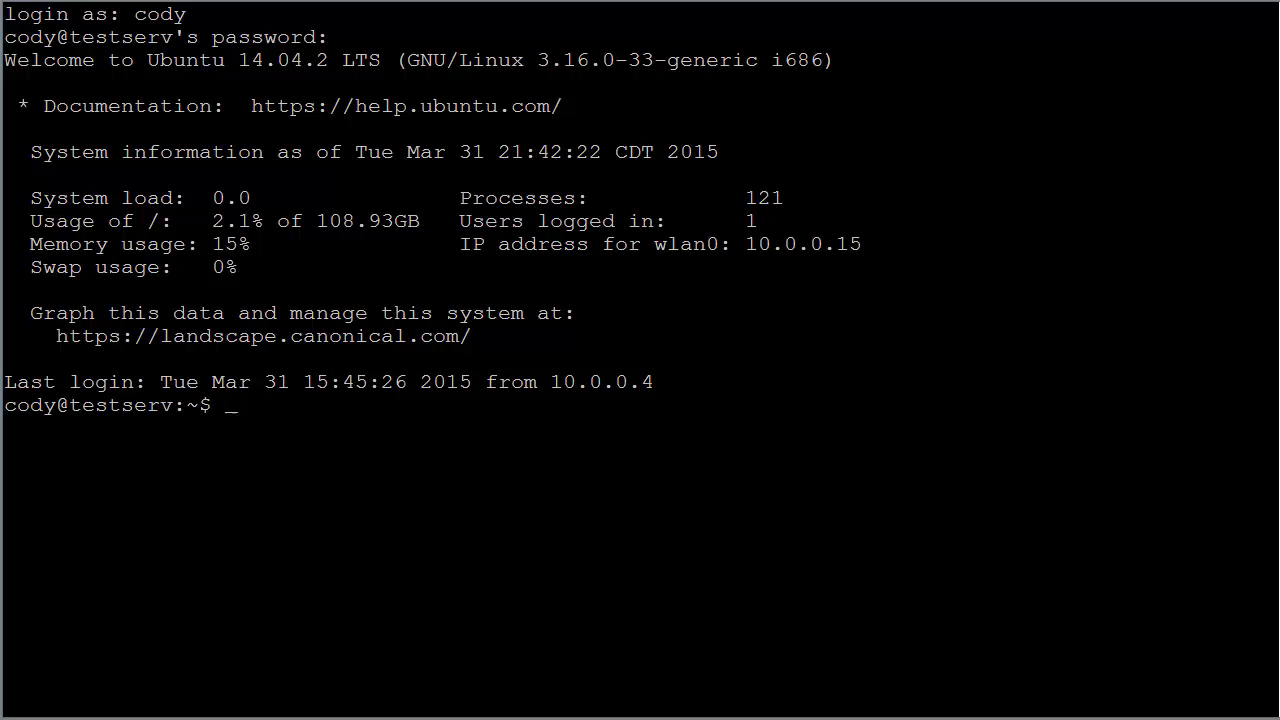
text(sudo apt)
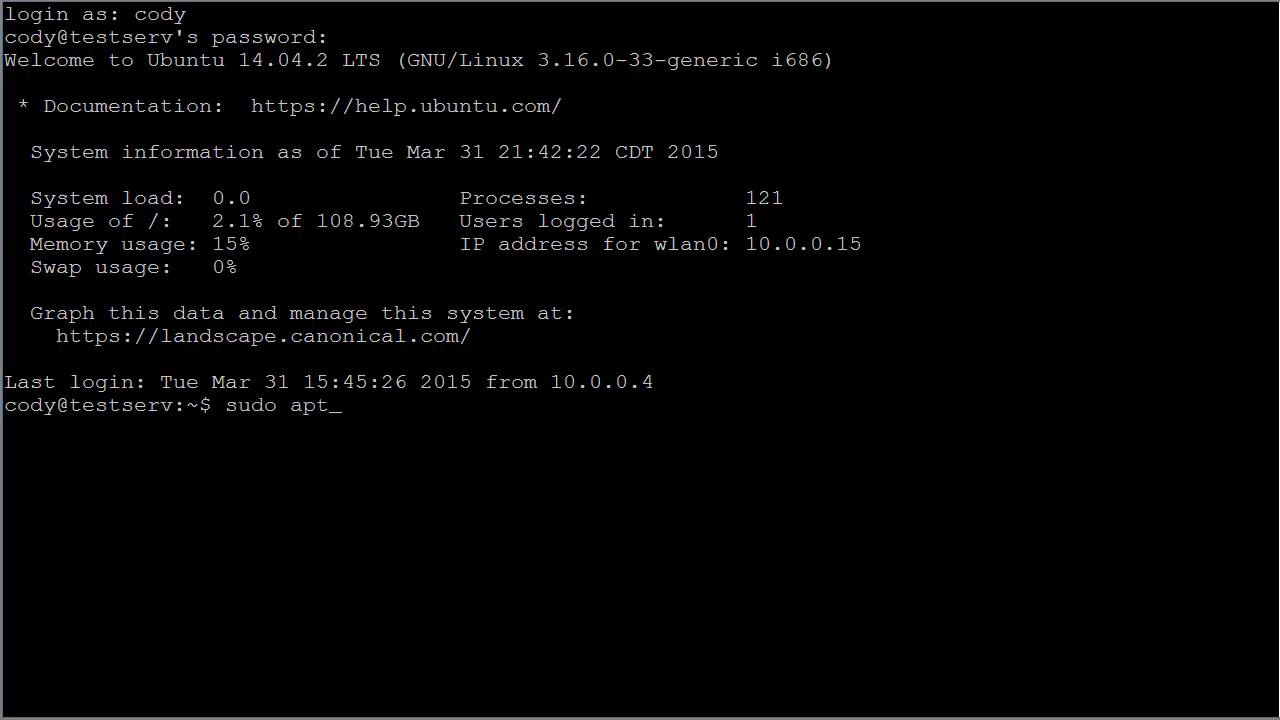
text(-)
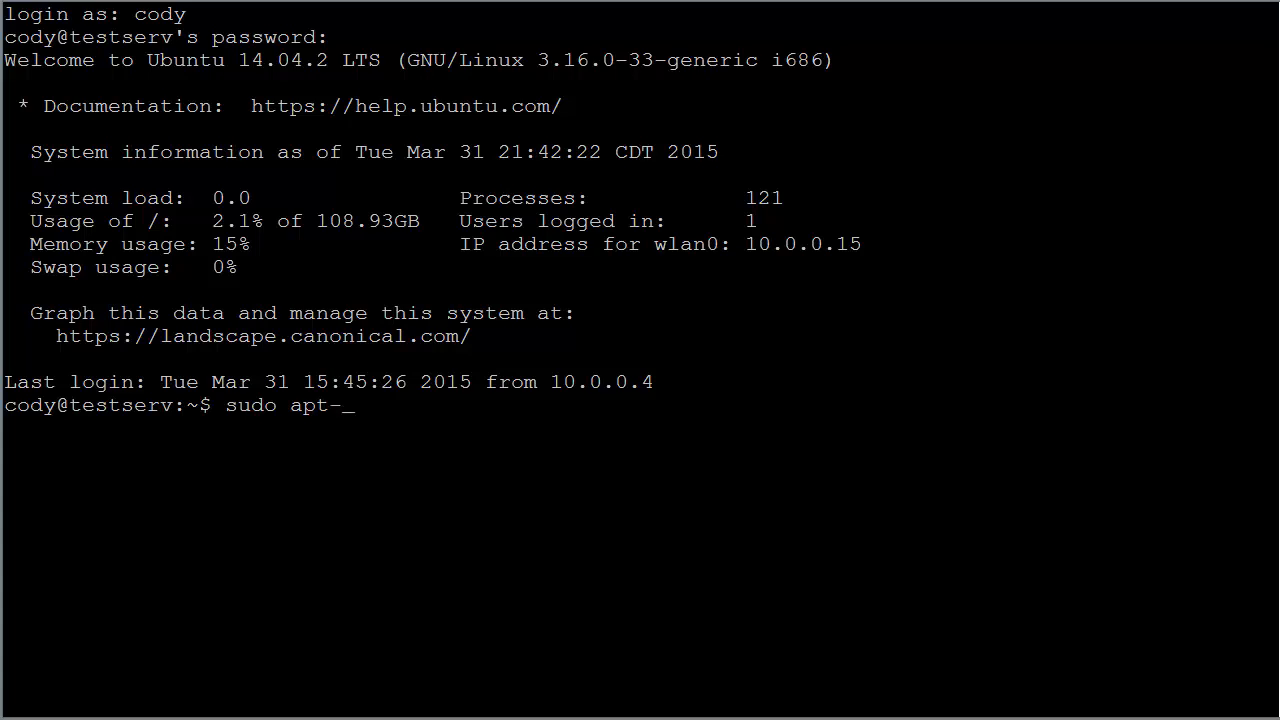
text(get i)
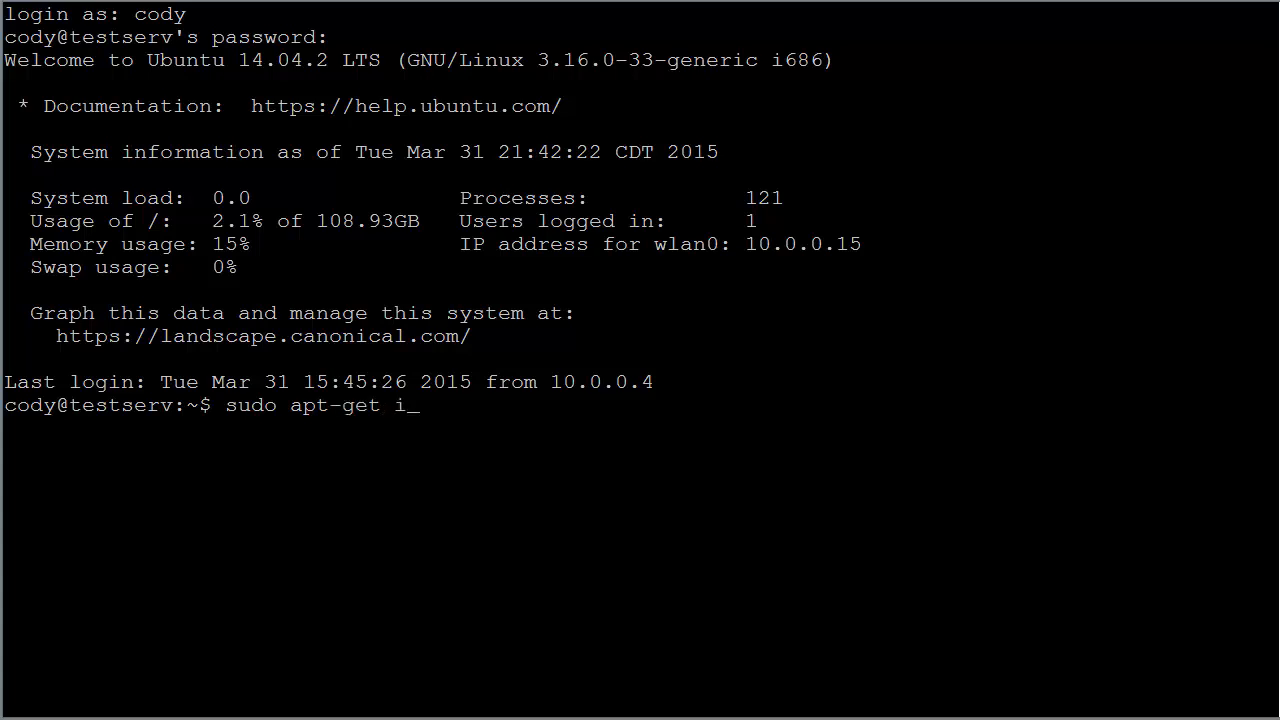
text(nstall lin)
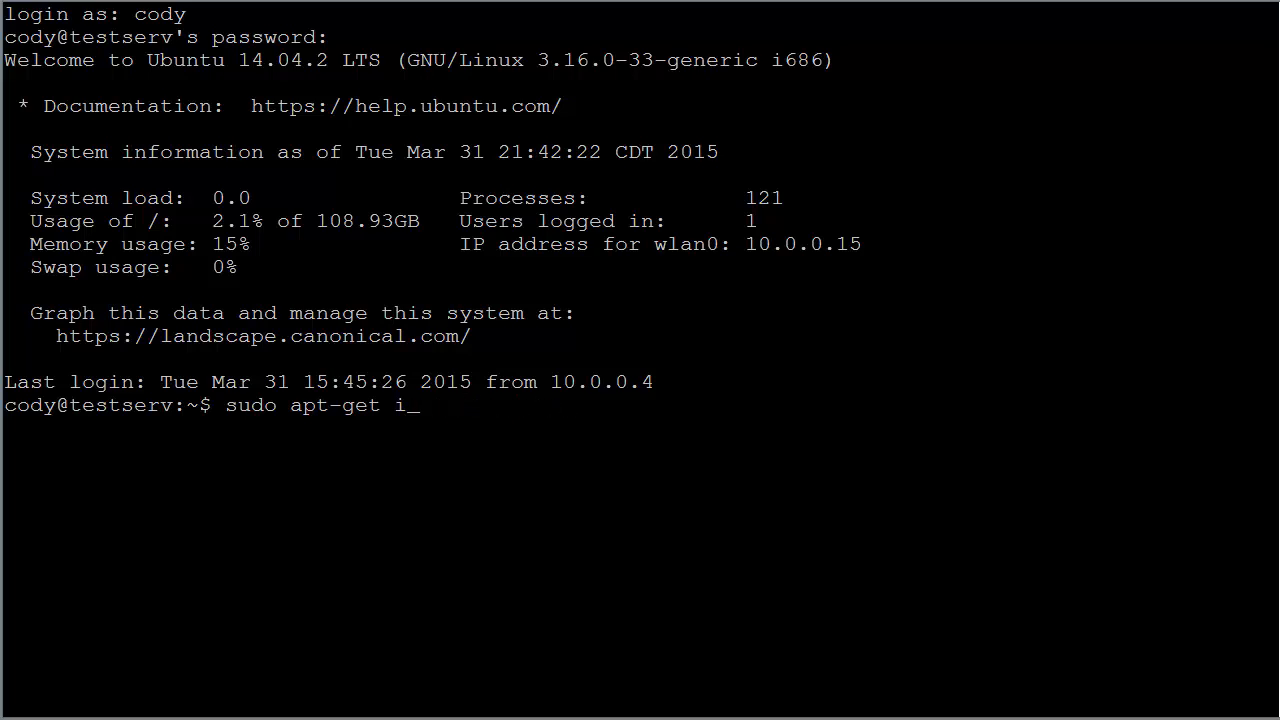
Step: Launch the links browser and go to google.com
text(links)
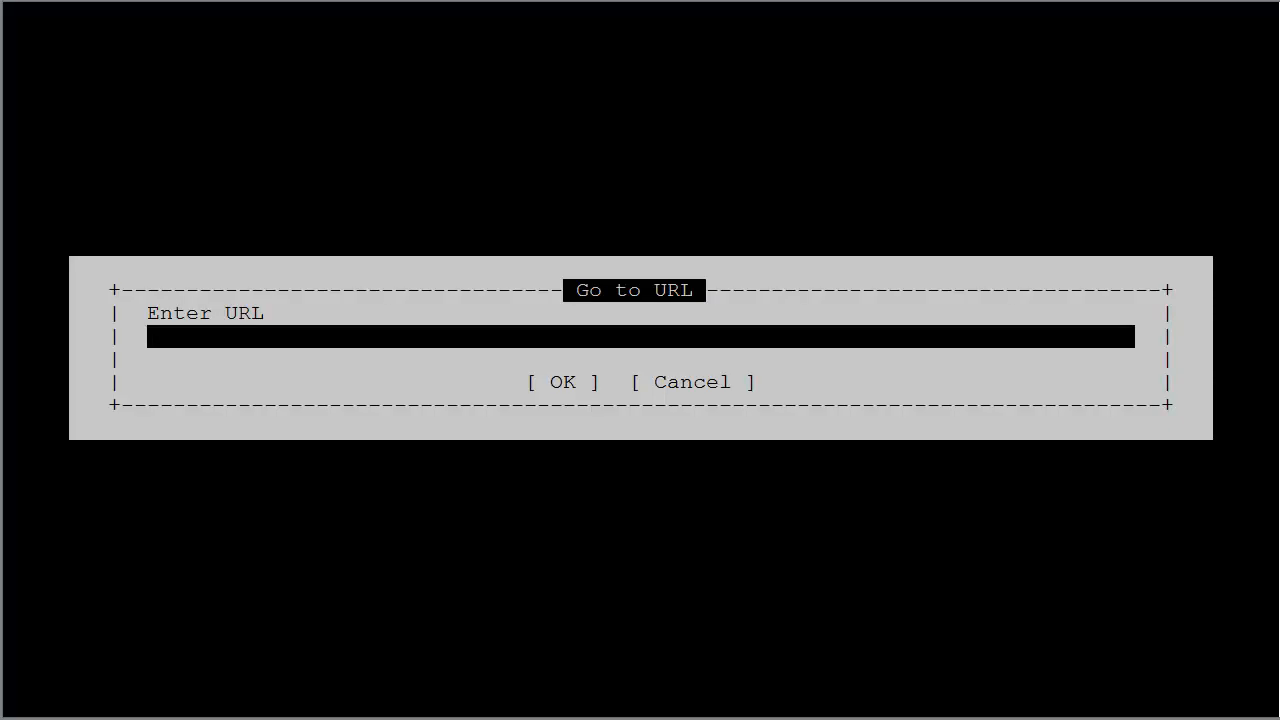
text(goog)
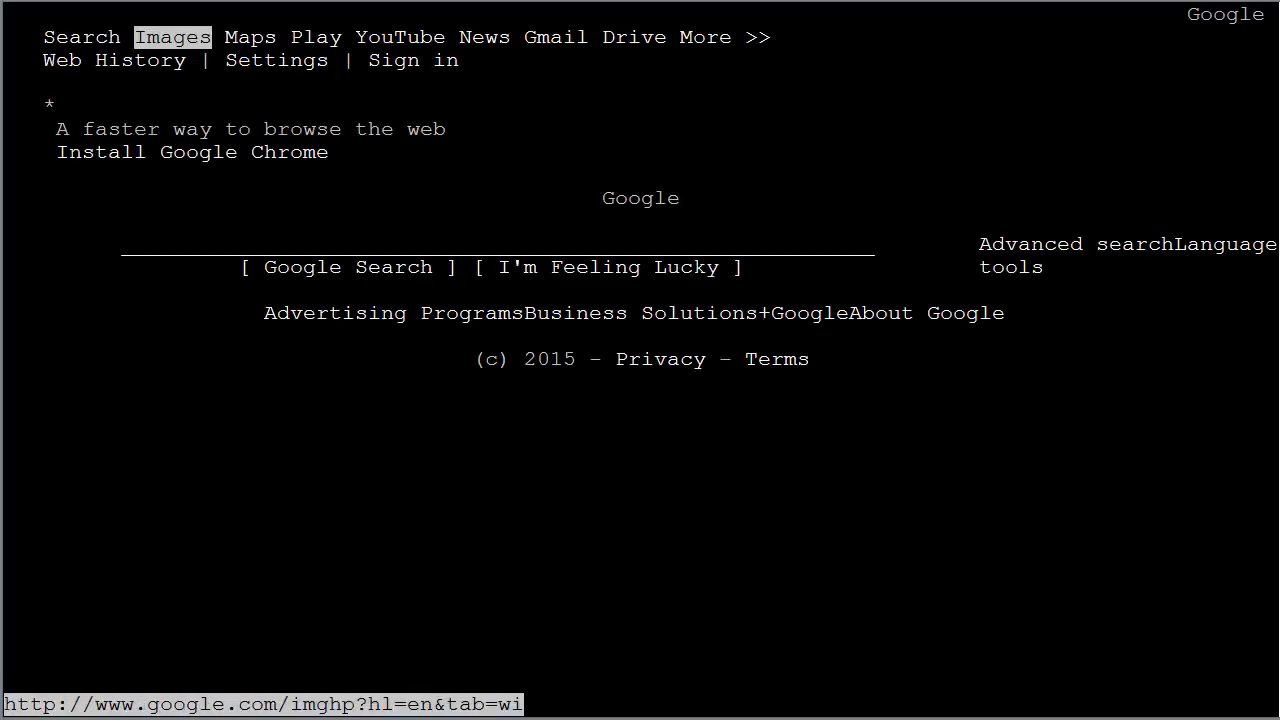
Step: Search Google for 'dwarf fortress' from the text-only home page
click(192, 152)
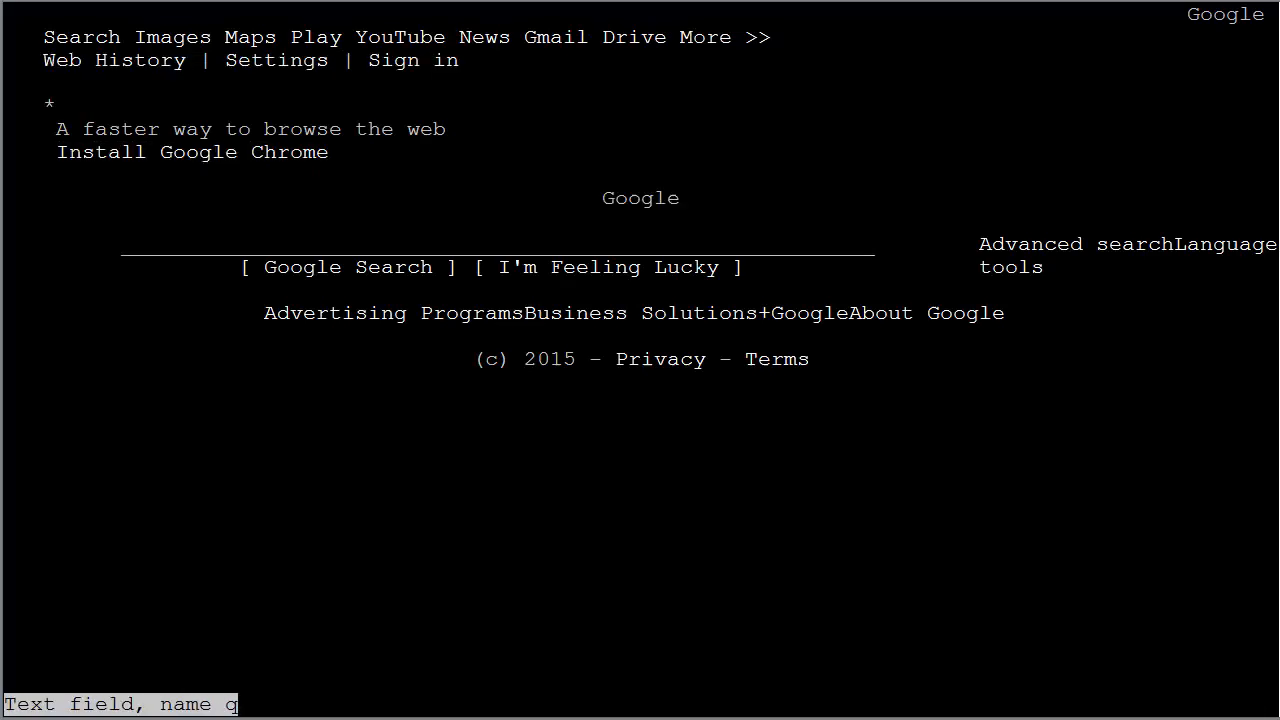
text(dwarf fortress)
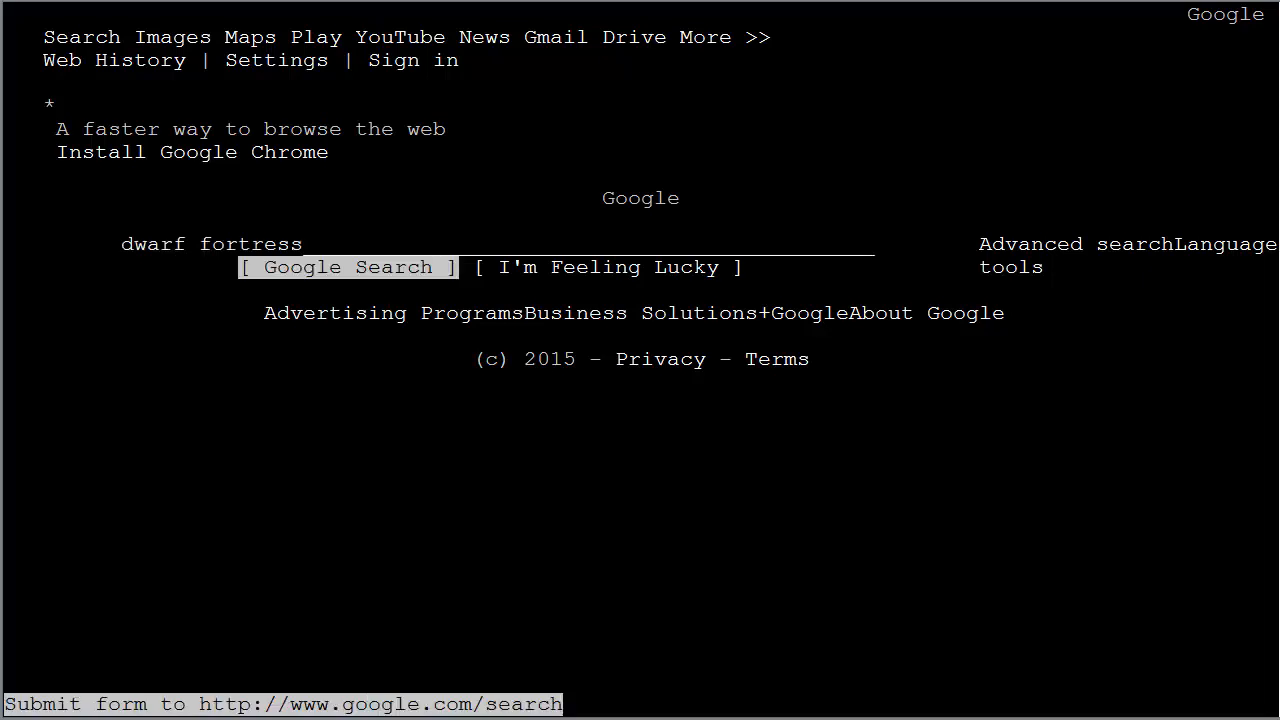
click(346, 268)
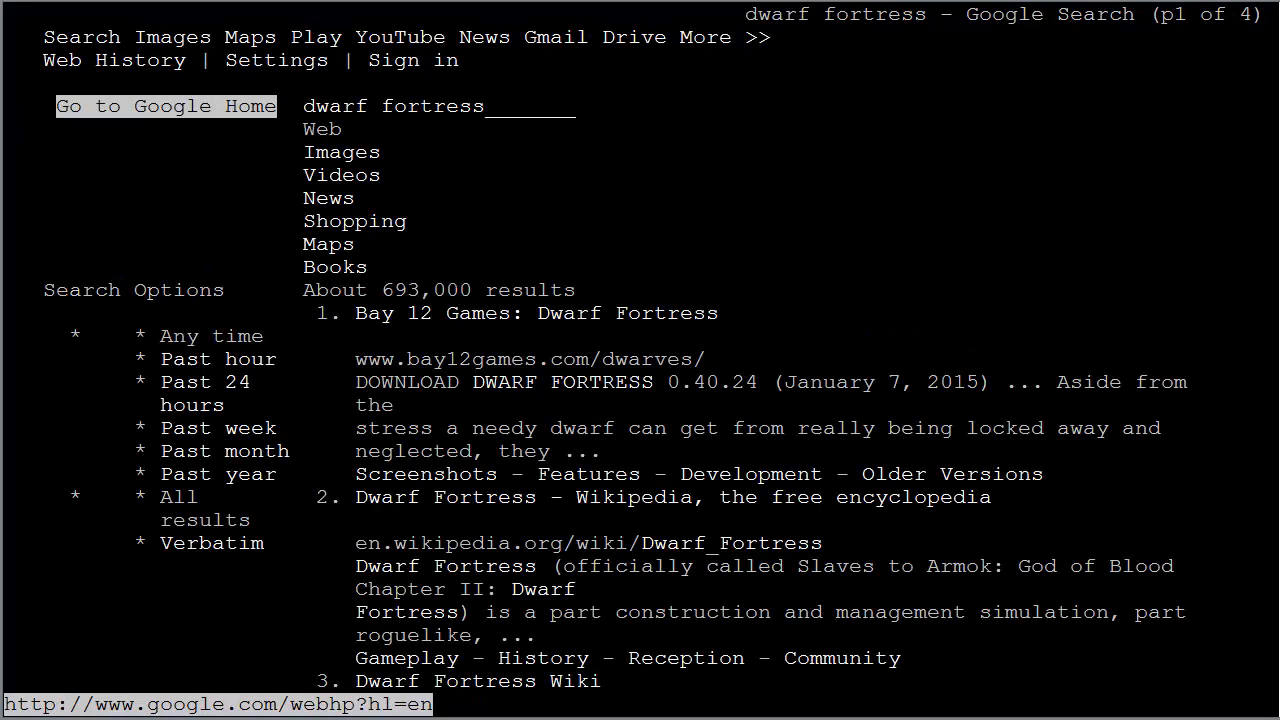
Step: Follow the first result, Bay 12 Games: Dwarf Fortress
click(216, 474)
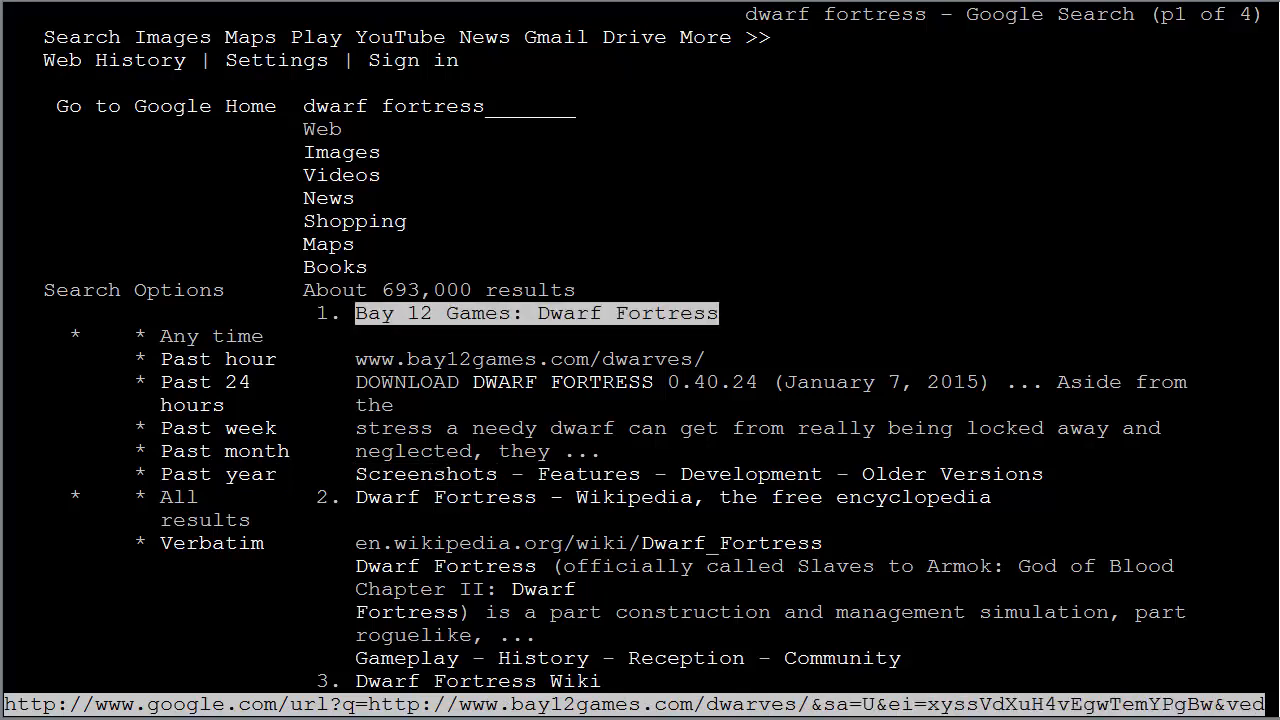
click(536, 312)
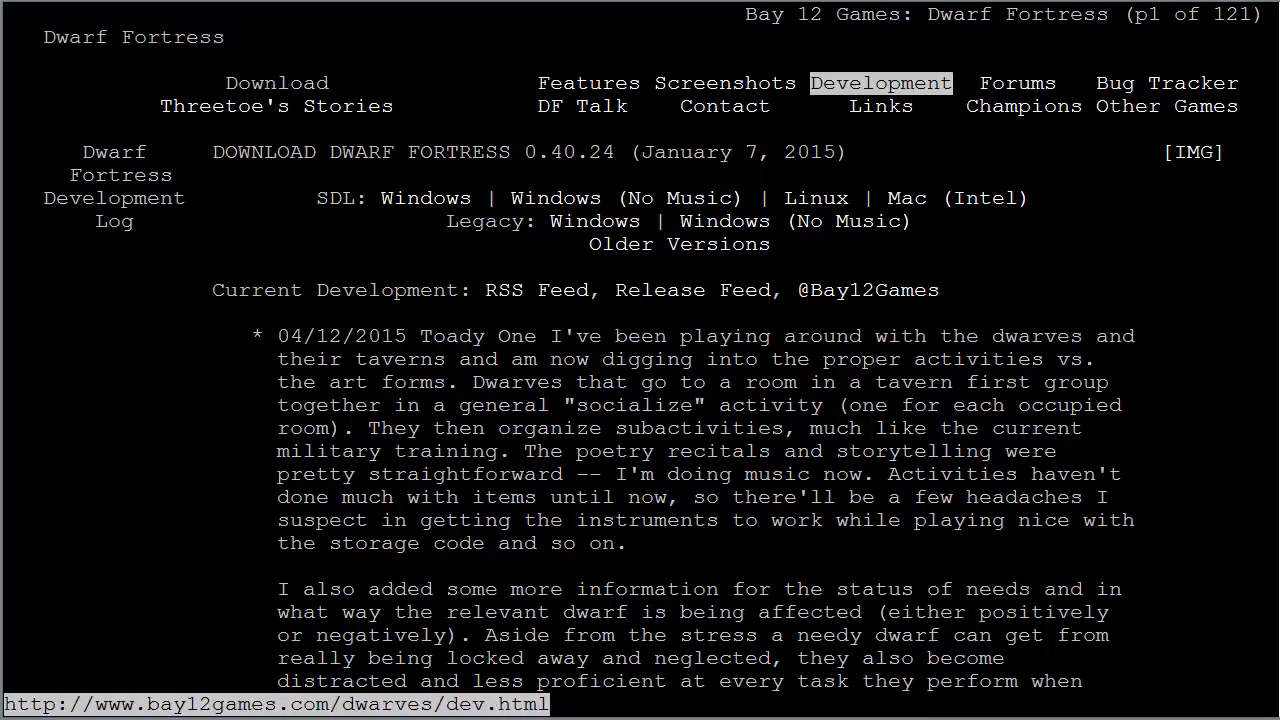
mouse_move(816, 198)
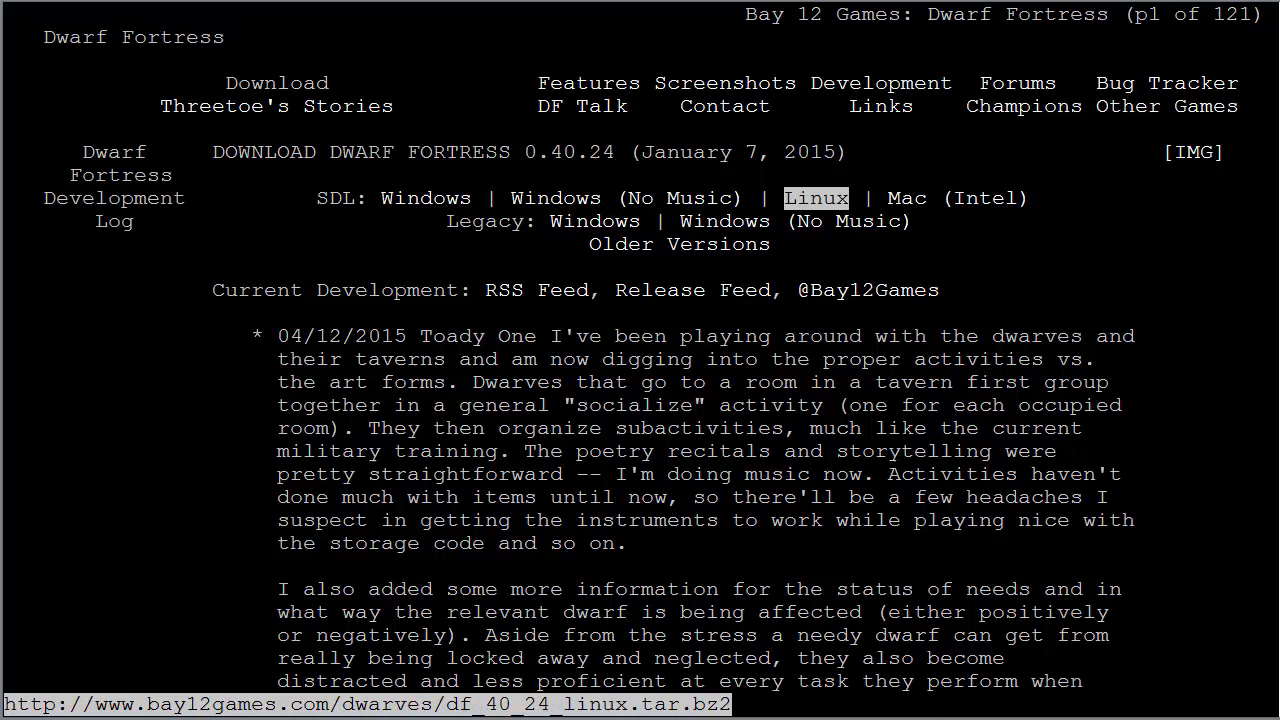
Step: Follow the SDL Linux download link and choose Save in the Unknown type dialog
click(816, 198)
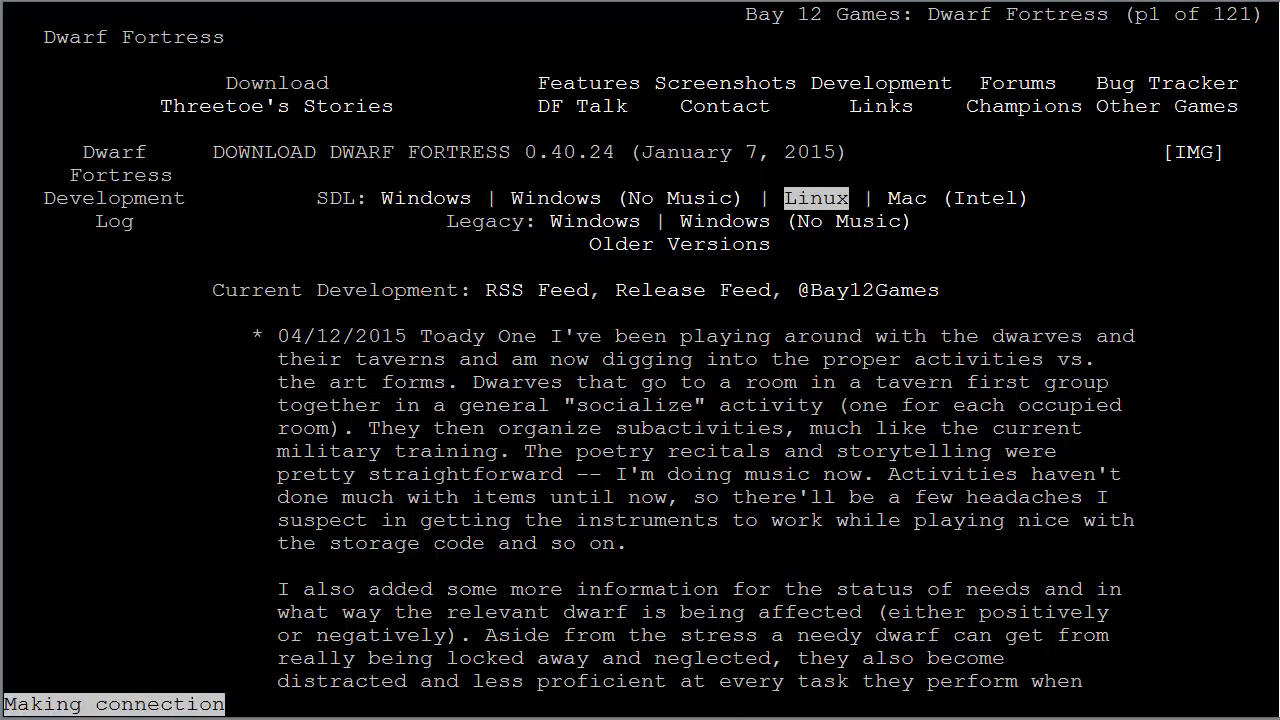
click(816, 198)
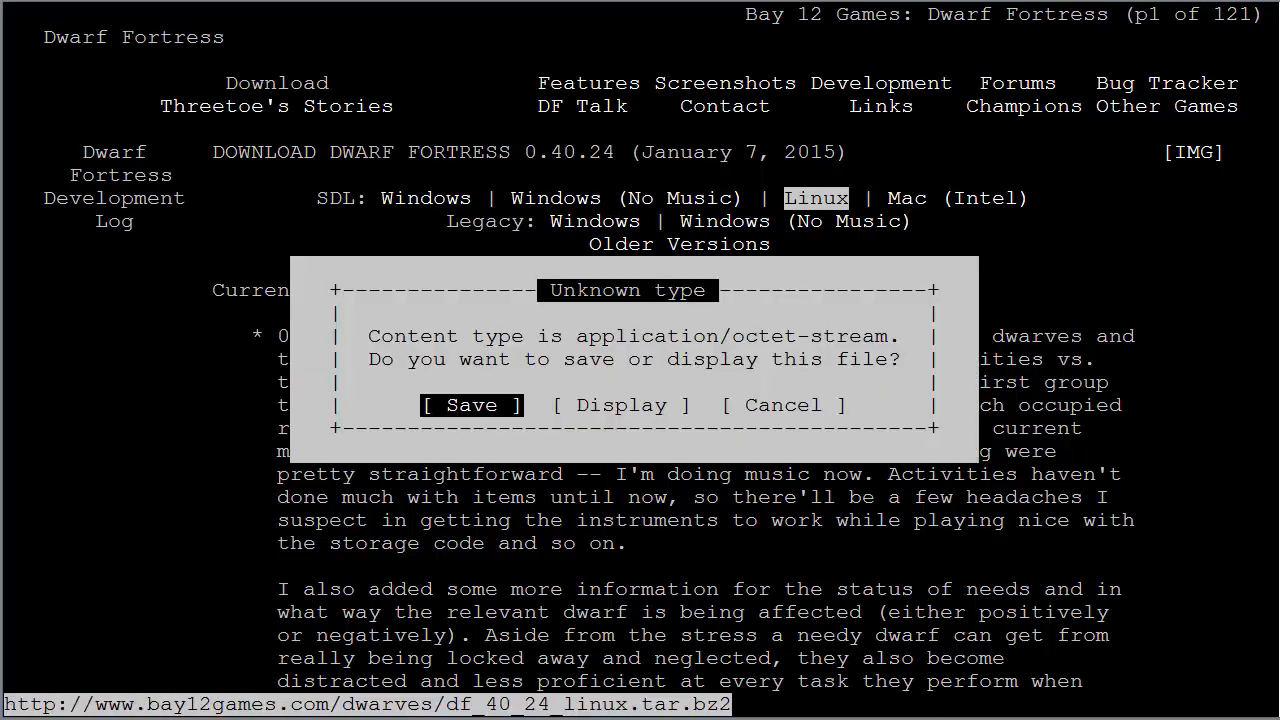
click(470, 404)
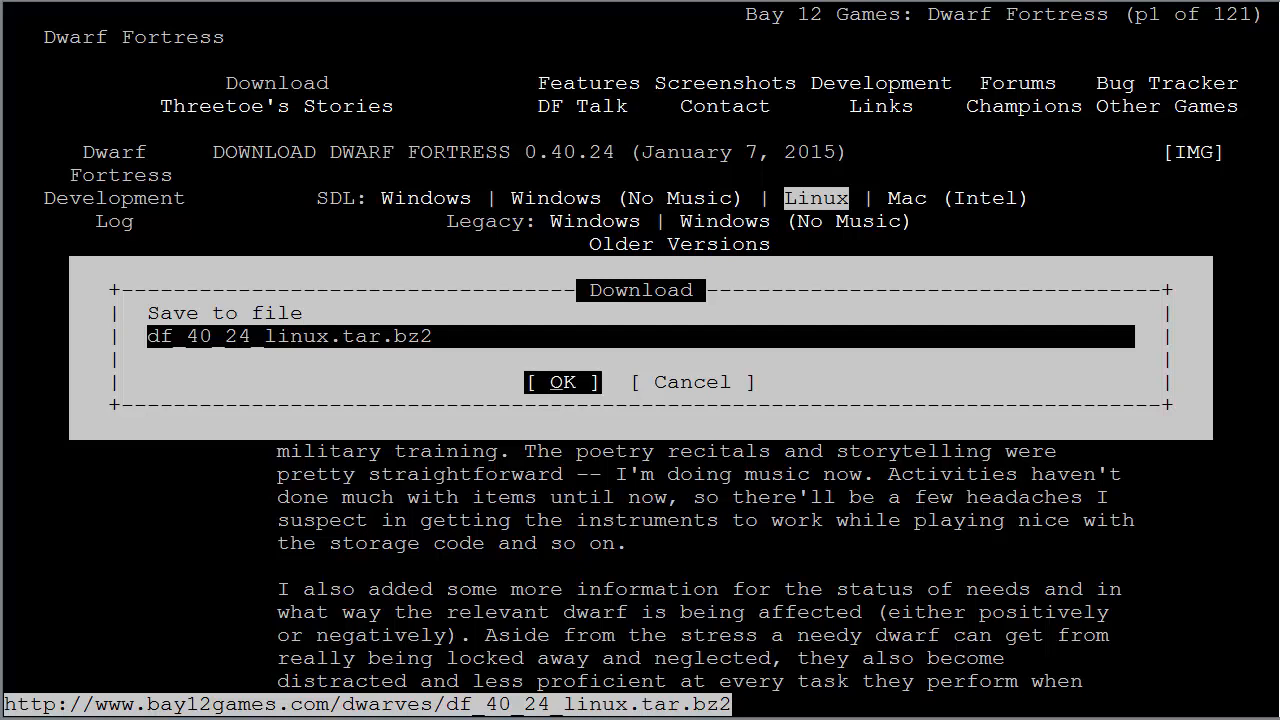
Step: Accept the filename df_40_24_linux.tar.bz2 and send the 12 MB download to the background
click(562, 382)
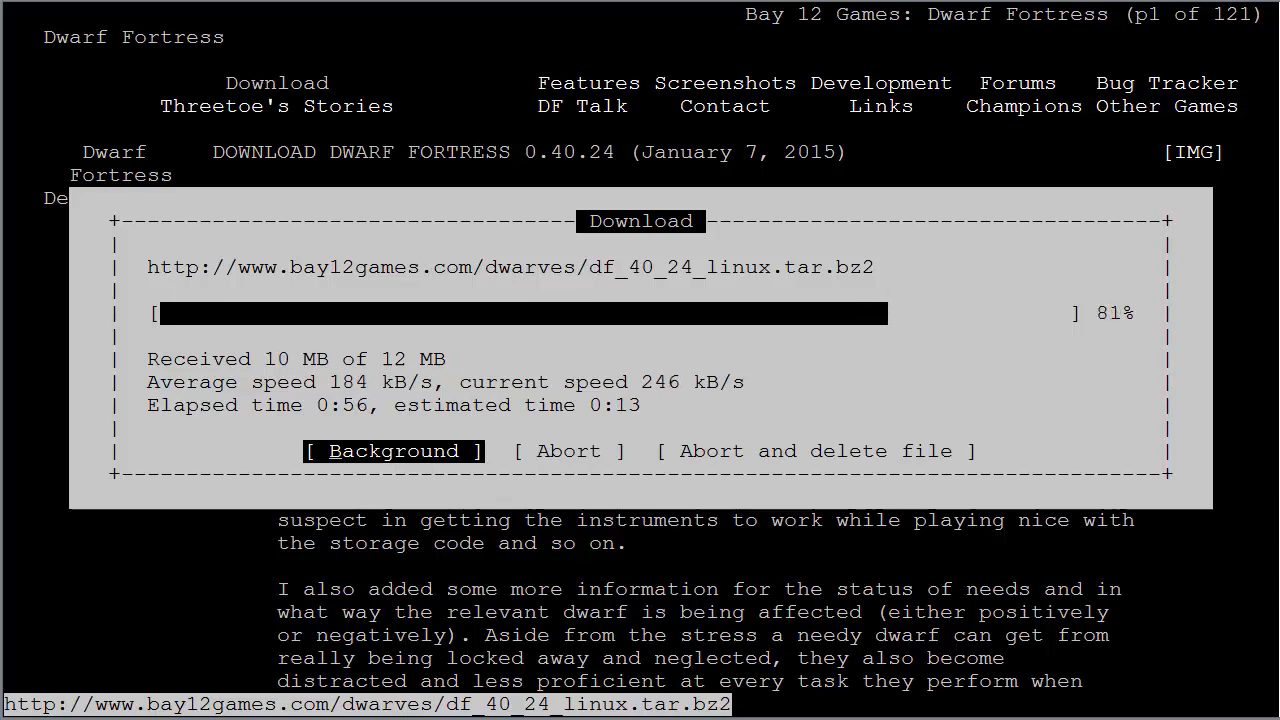
click(392, 452)
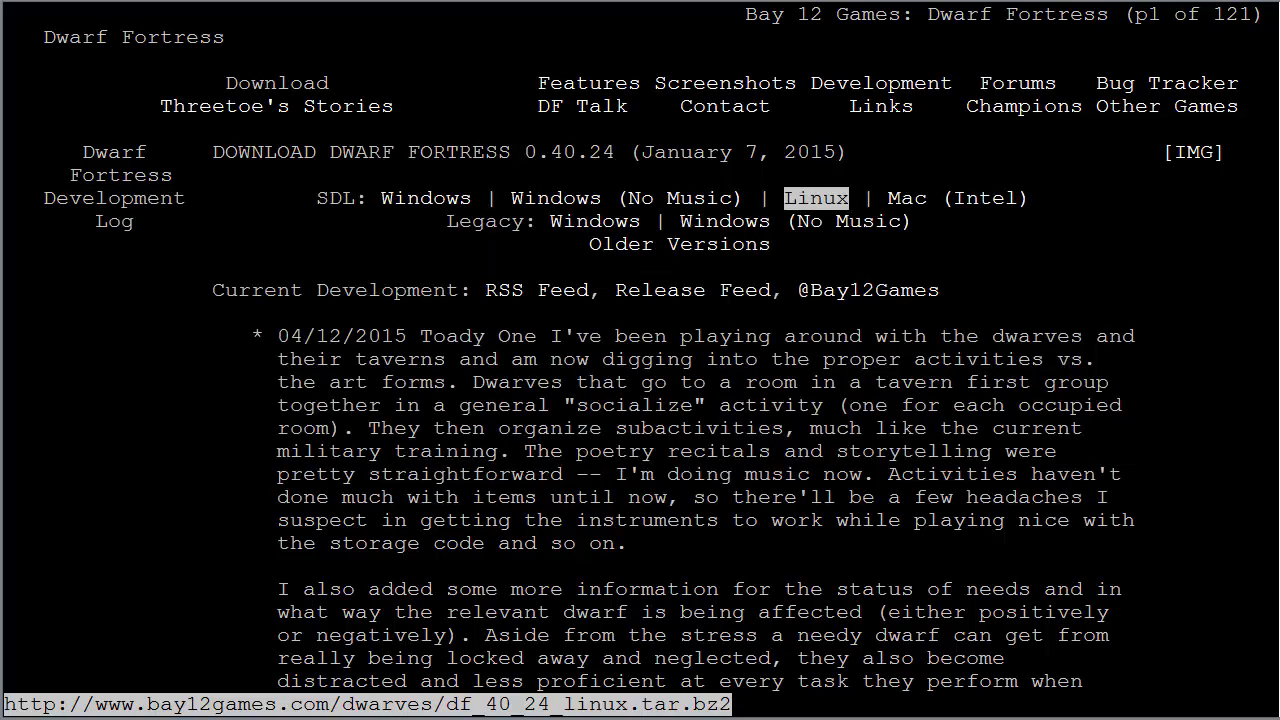
mouse_move(536, 290)
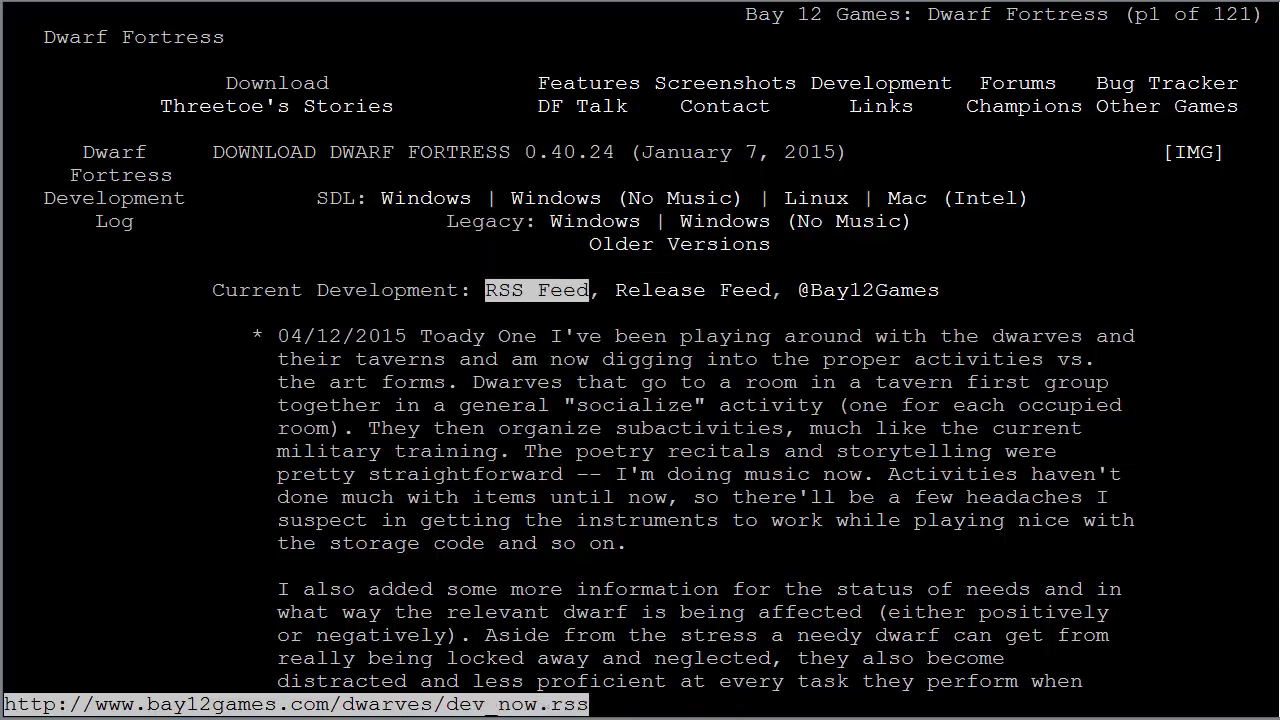